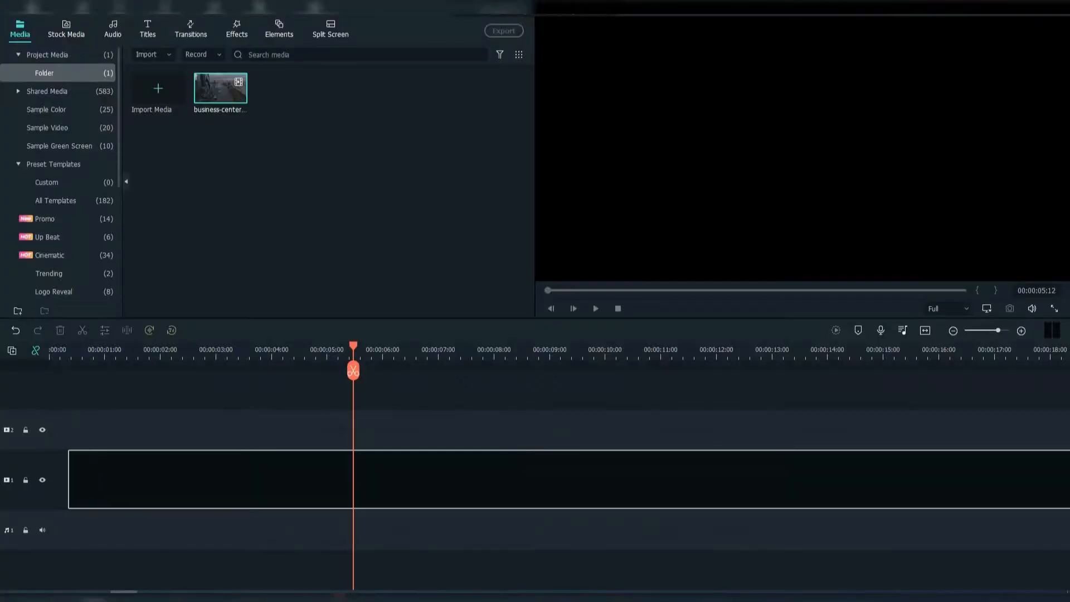
Place the city drone clip on the timeline, stacked on video tracks 1 and 2.
drag(221, 87, 205, 472)
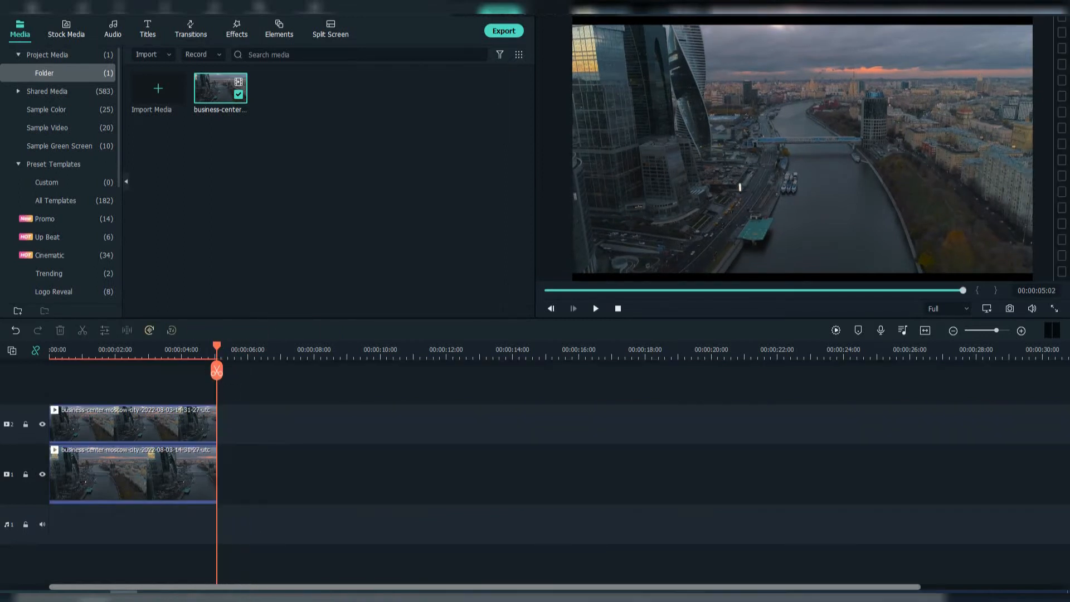
Search the Effects library for 'blur' to apply a blur to the bottom drone clip.
click(236, 29)
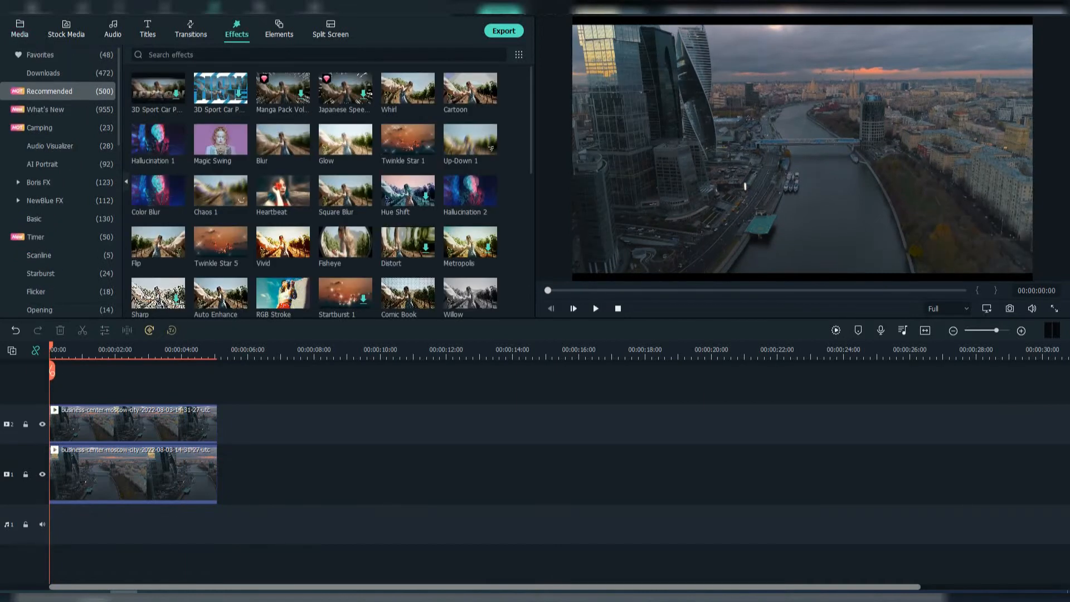
text(blur)
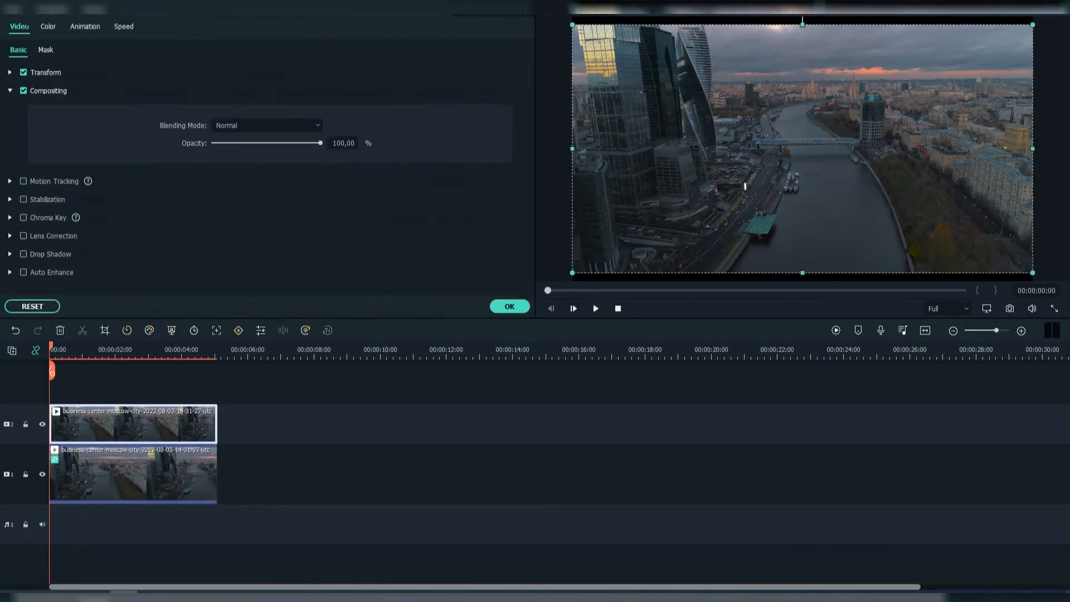
Apply a Rectangle mask to the top drone clip from its Mask settings.
click(45, 50)
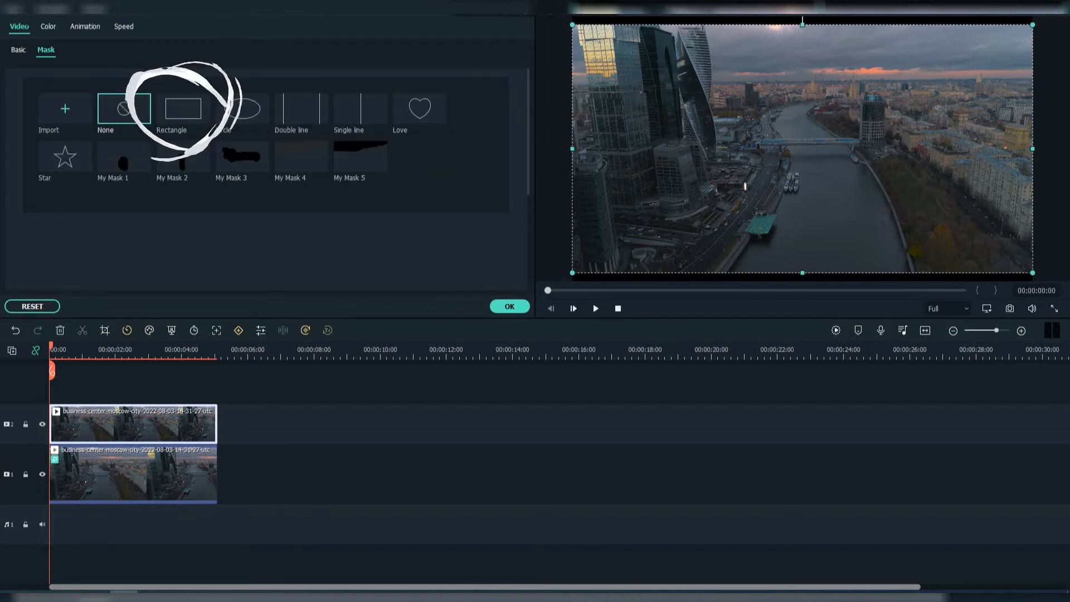
click(182, 109)
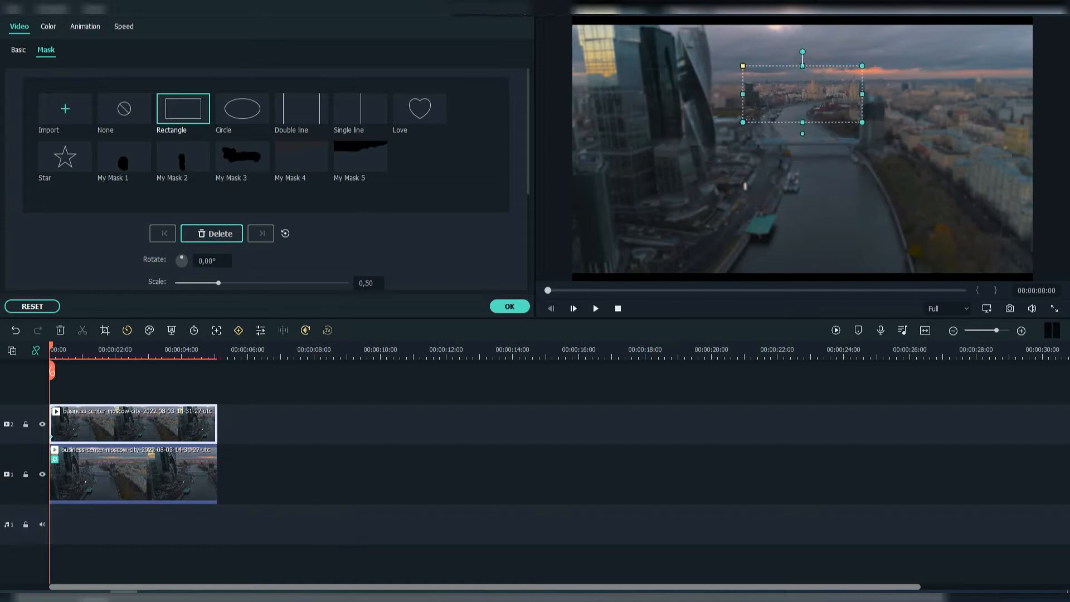
Move the mask rectangle over the skyline between the towers in the preview.
drag(802, 96, 778, 86)
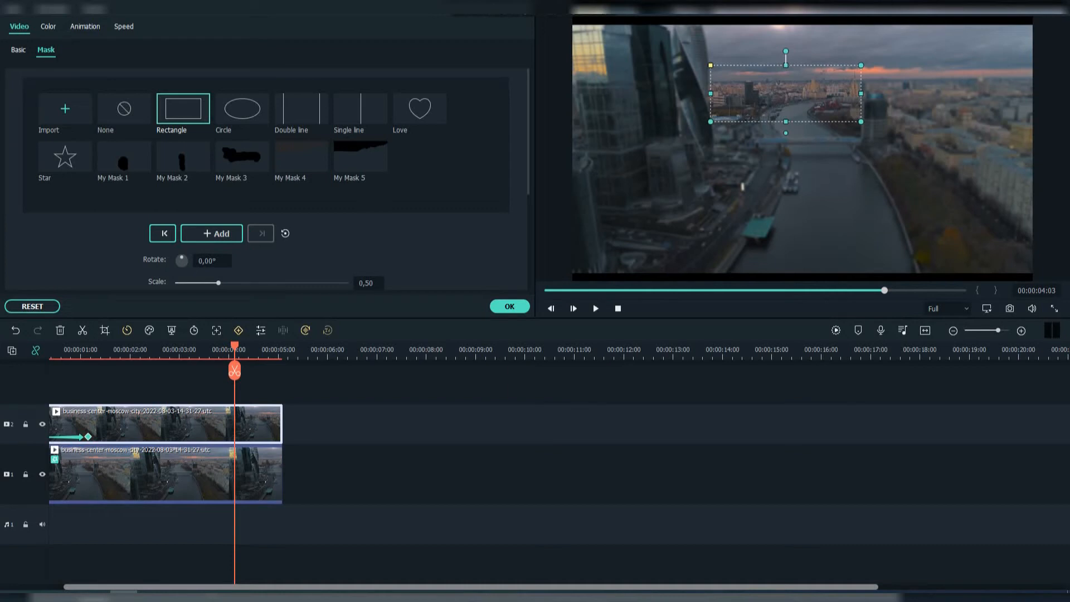
Add mask keyframes at the later playhead positions, the last near the clip's five-second end.
click(212, 233)
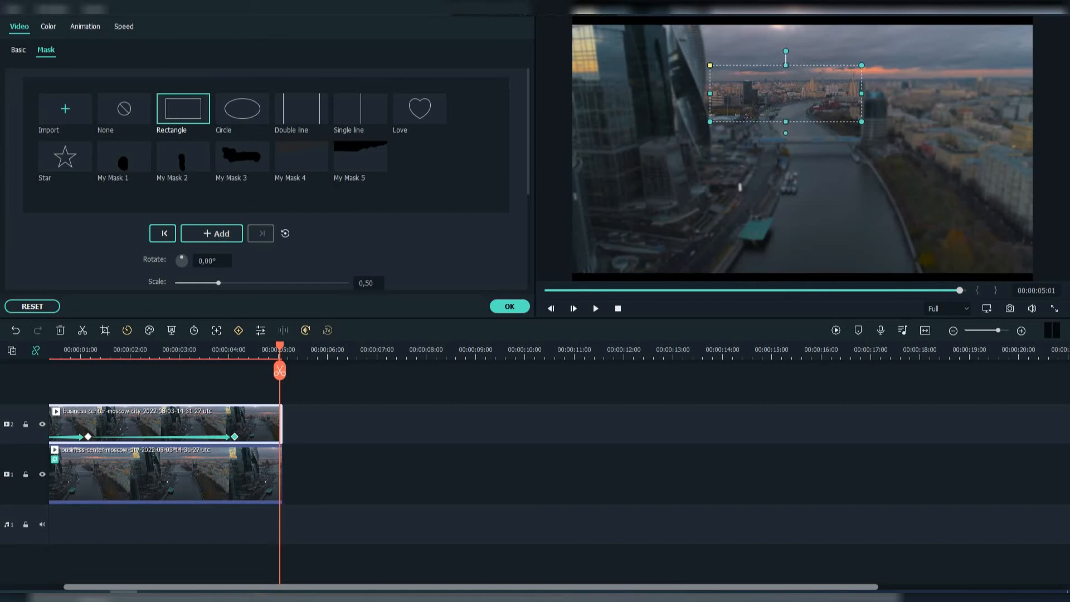
click(212, 233)
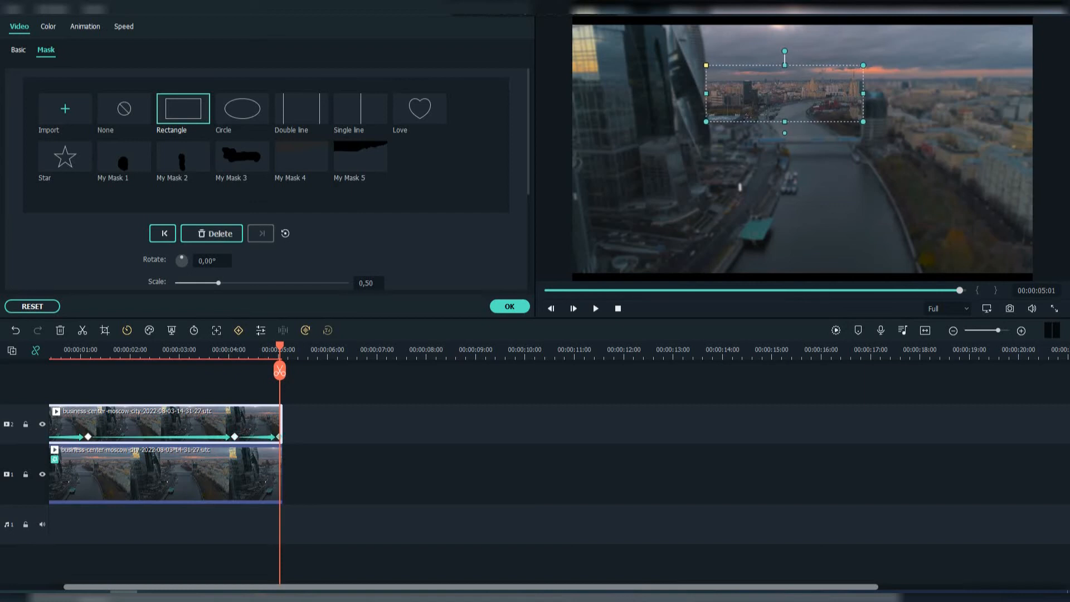